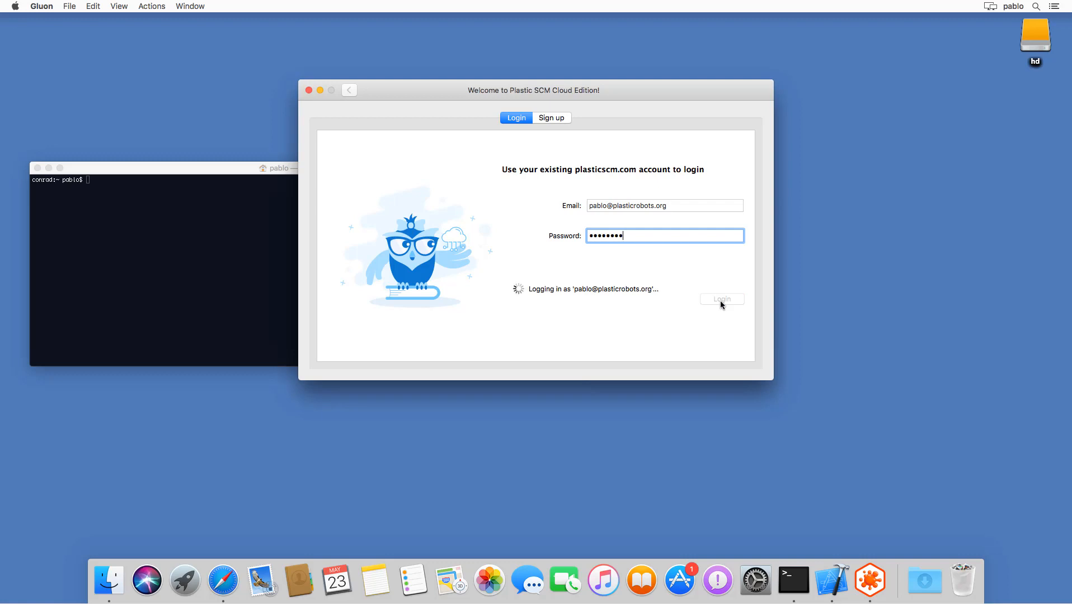
Log in to the Plastic SCM Cloud account, join the organization, and launch Gluon
click(721, 299)
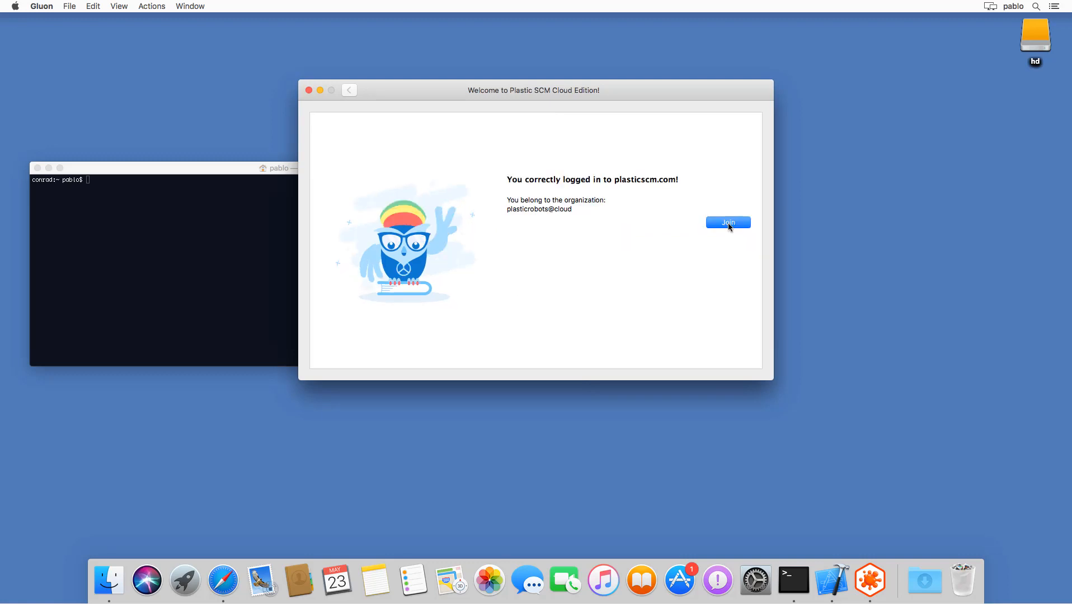
click(728, 222)
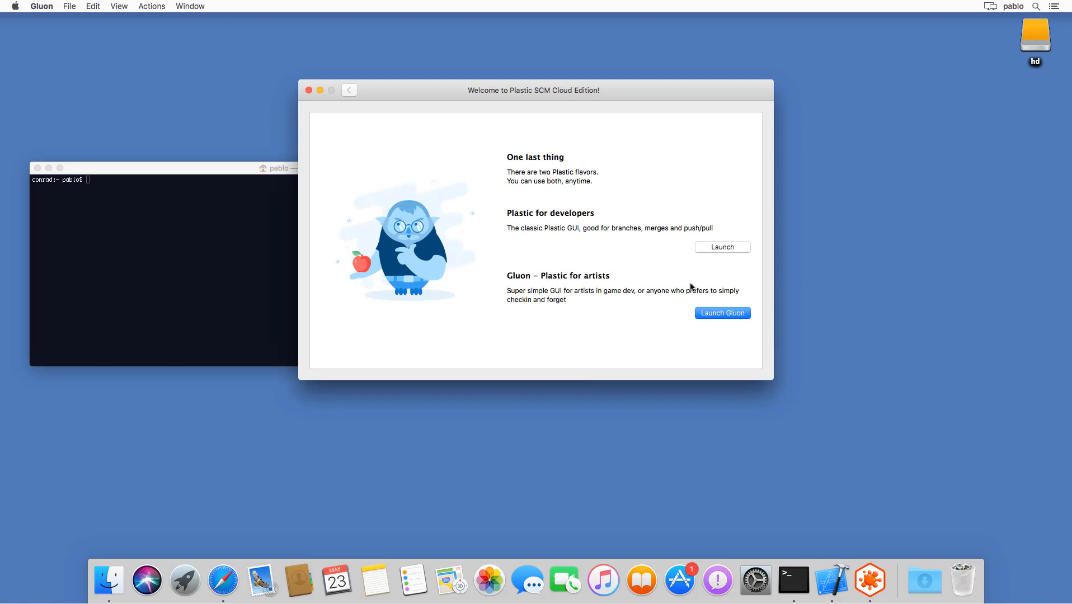
click(722, 313)
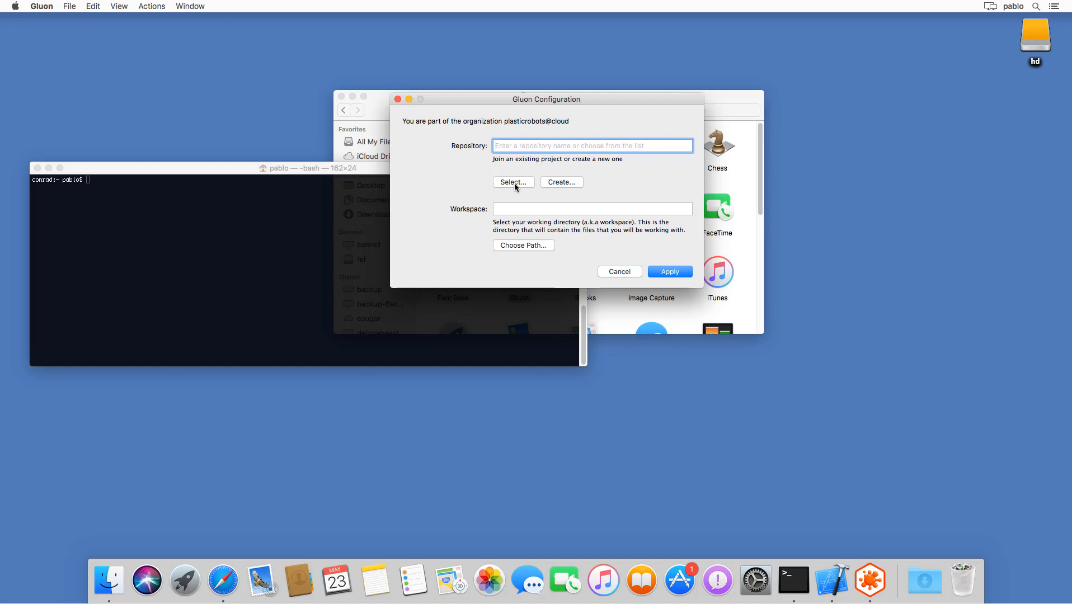
Create the cloud repository 'quake' and apply it as the Gluon workspace
click(513, 182)
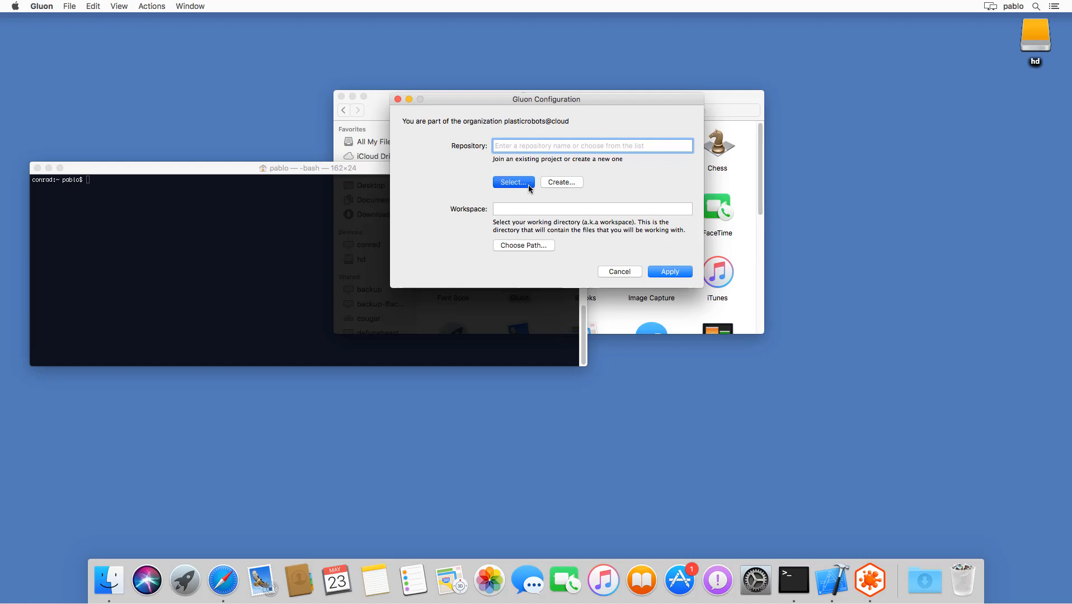
click(512, 182)
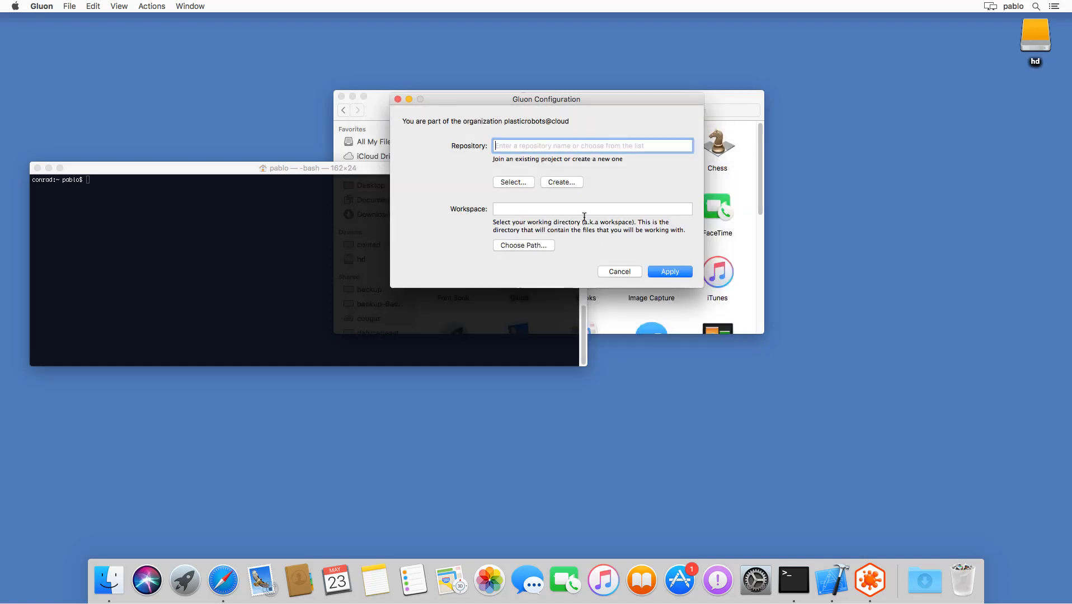
click(560, 182)
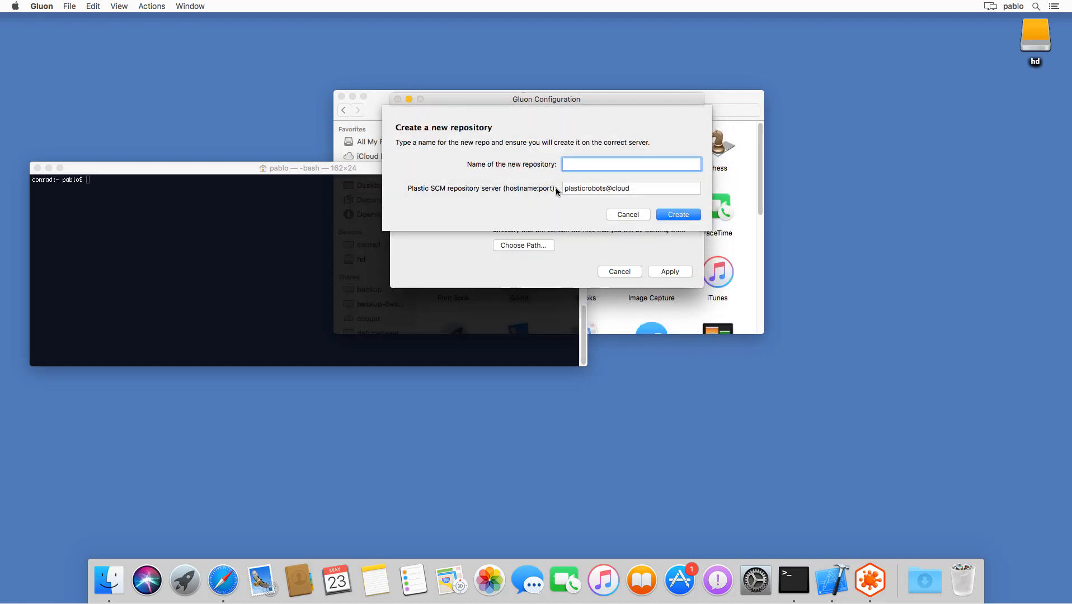
text(quake)
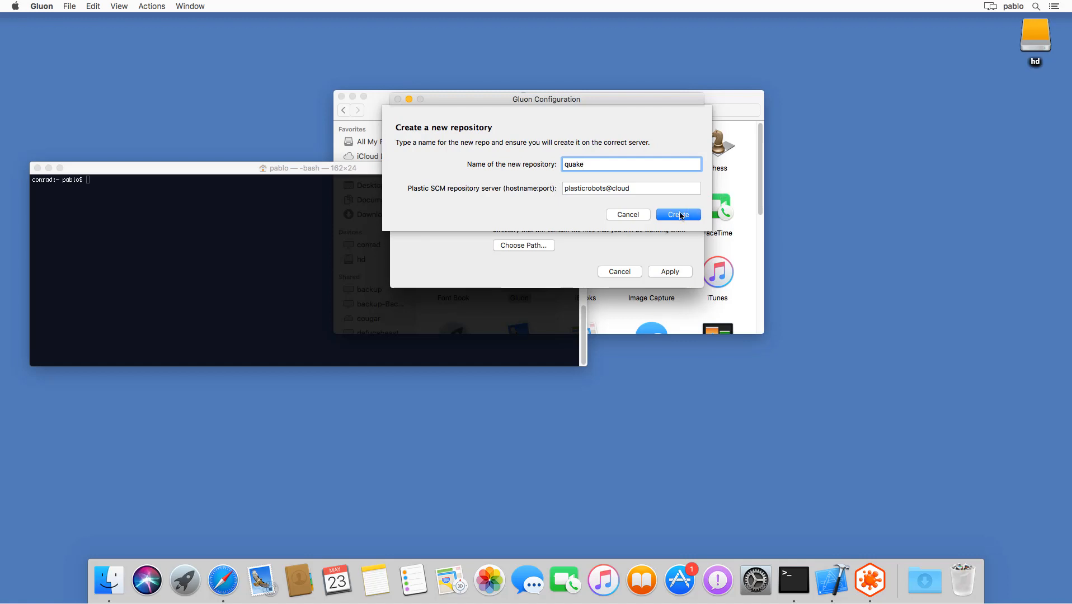
click(677, 213)
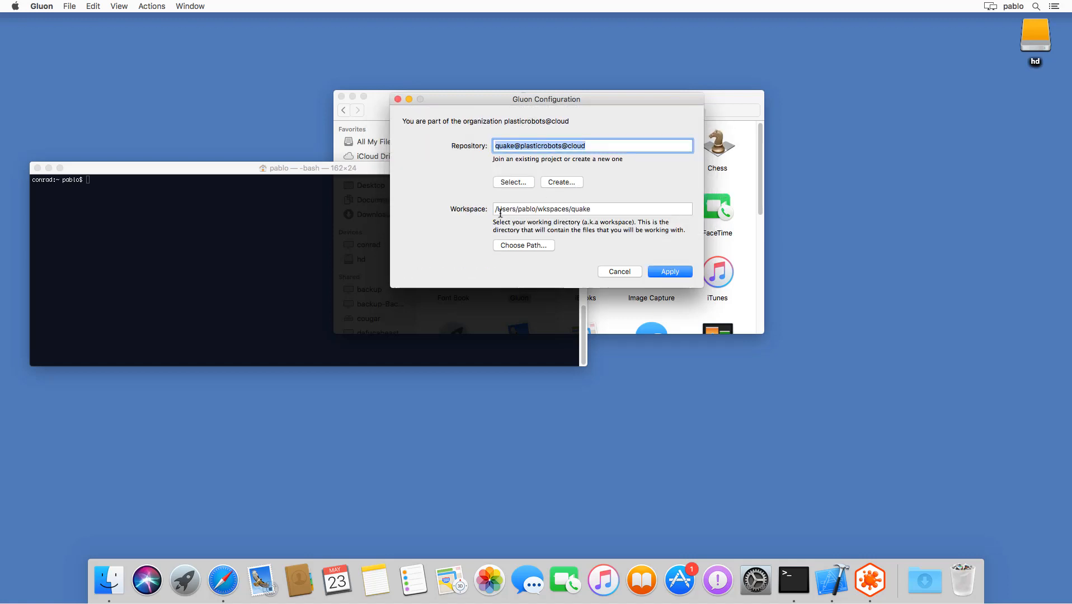
click(668, 271)
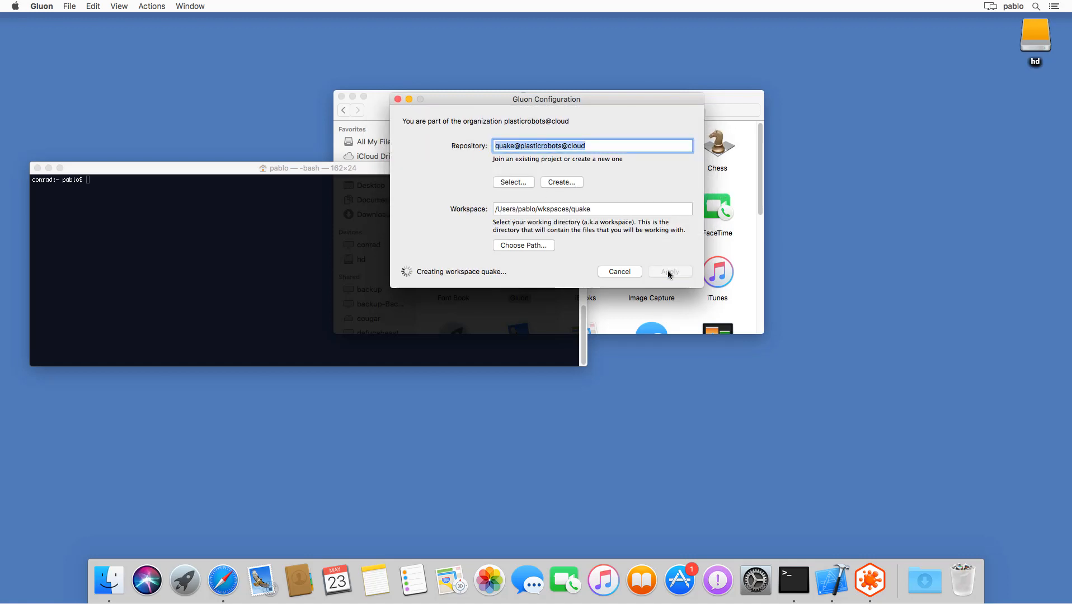
click(669, 271)
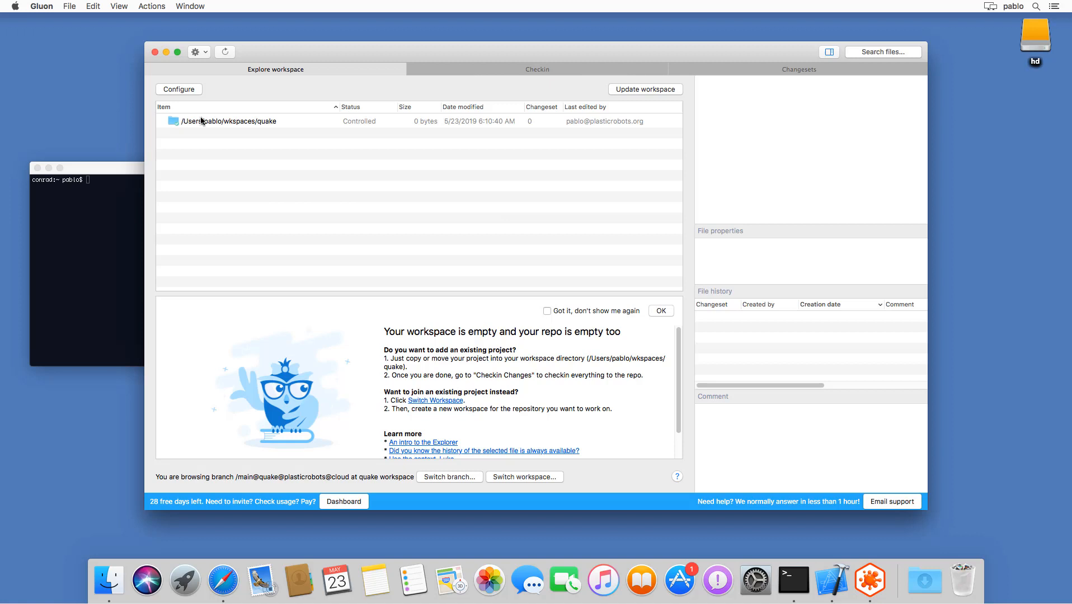
Open the quake workspace folder in Finder from its context menu
right_click(228, 121)
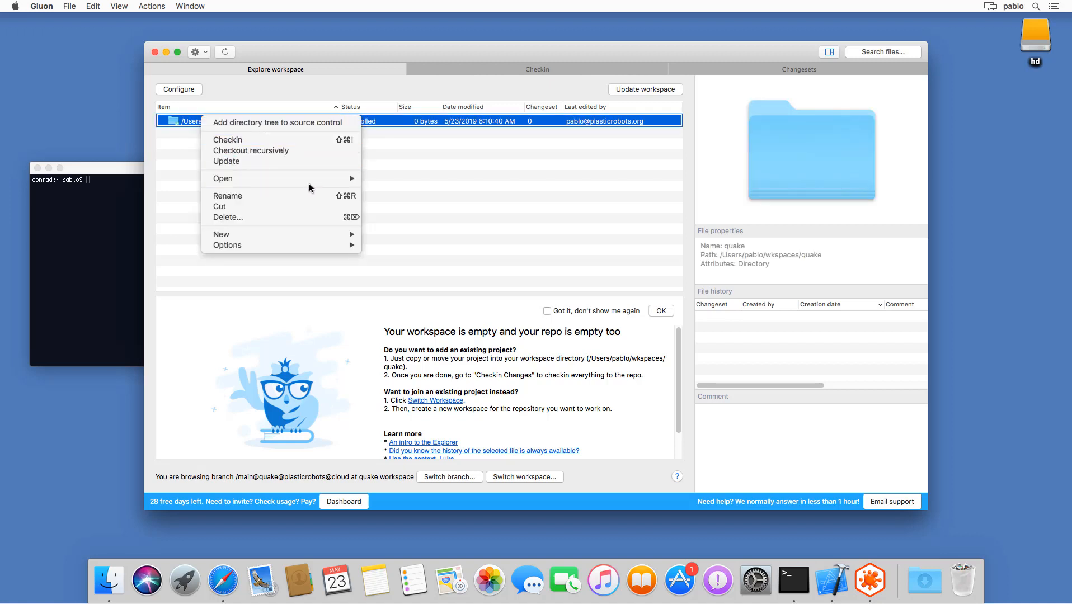
click(414, 205)
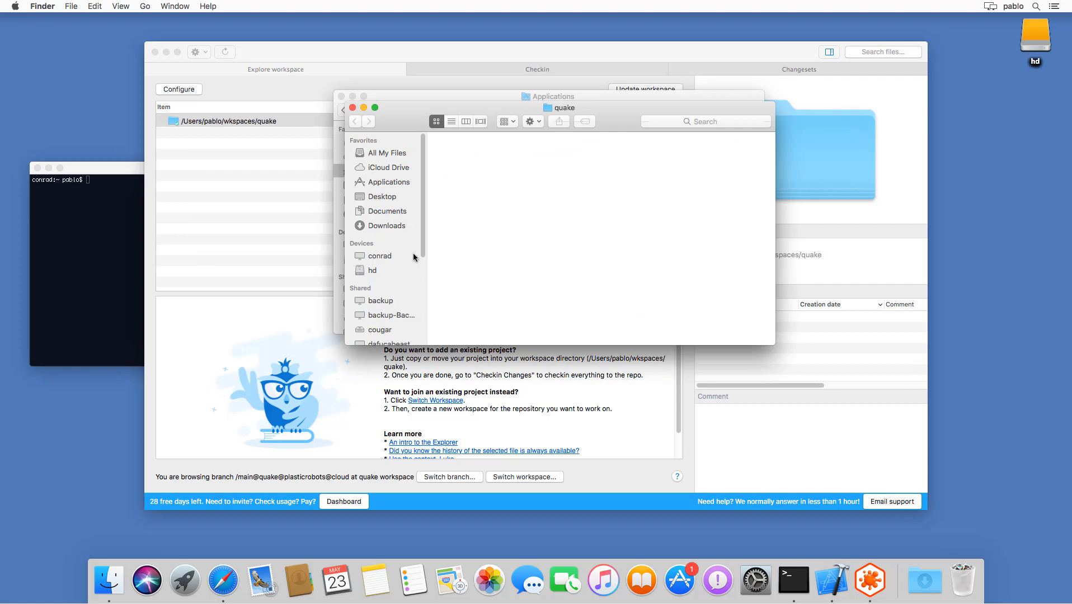
mouse_move(584, 117)
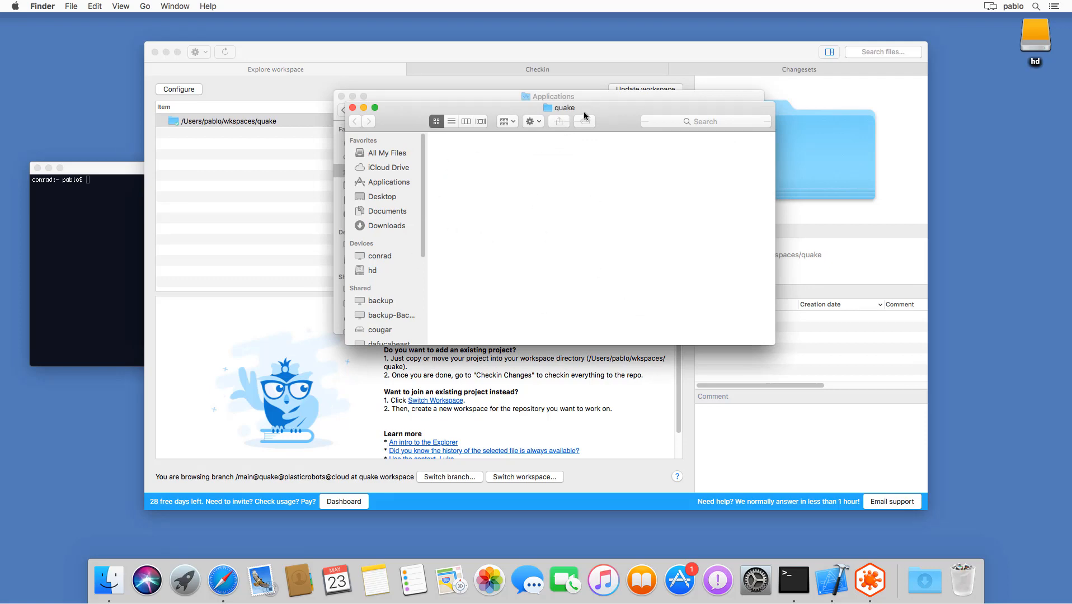
mouse_move(193, 228)
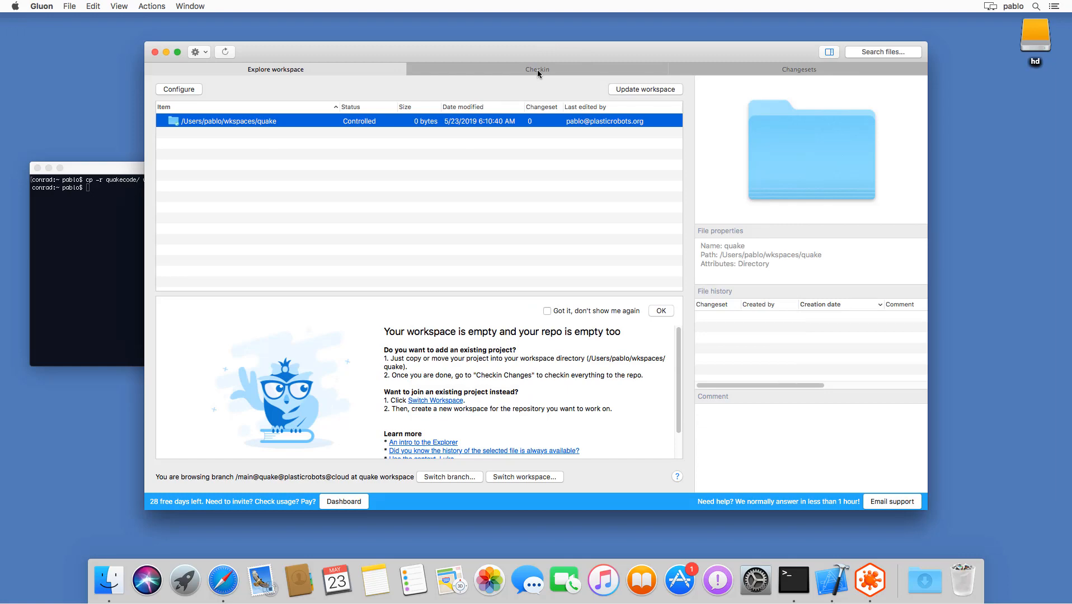
Select all 3509 added private items in the Checkin view and dismiss the tip
click(537, 68)
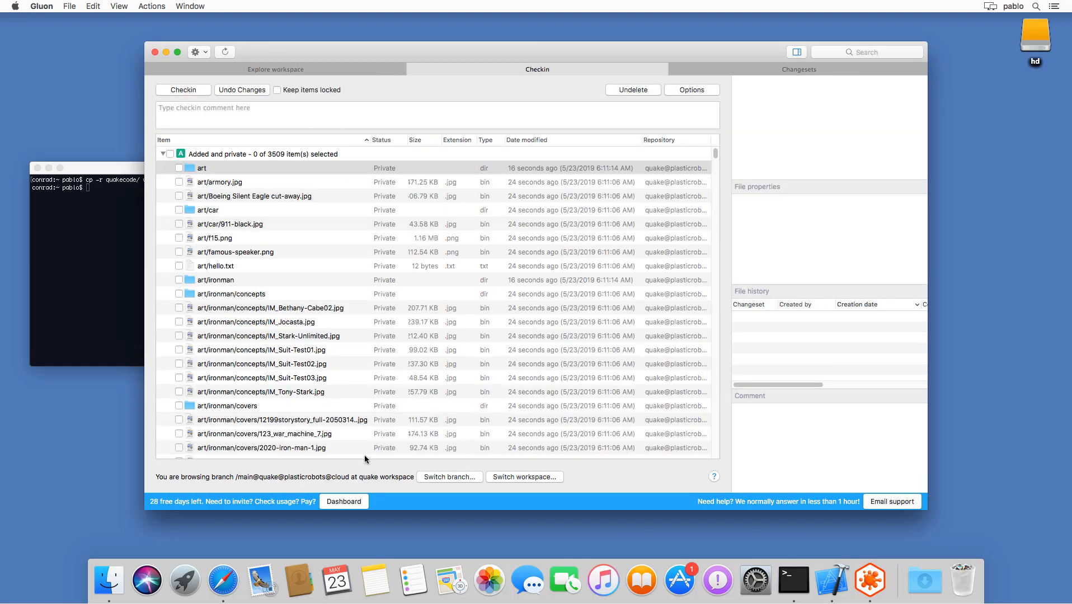
click(201, 169)
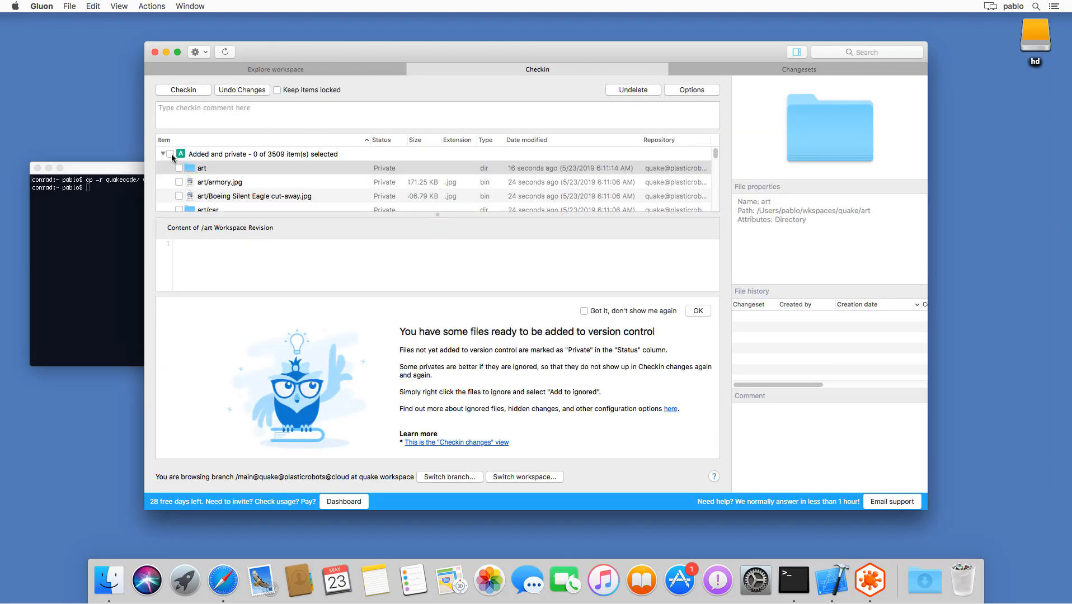
click(169, 154)
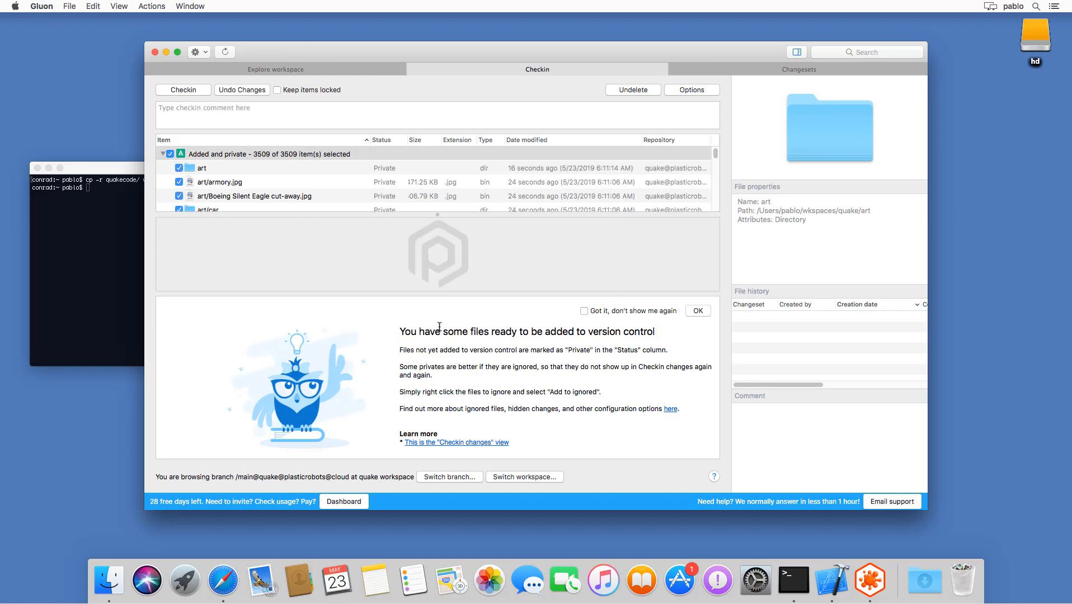
click(697, 311)
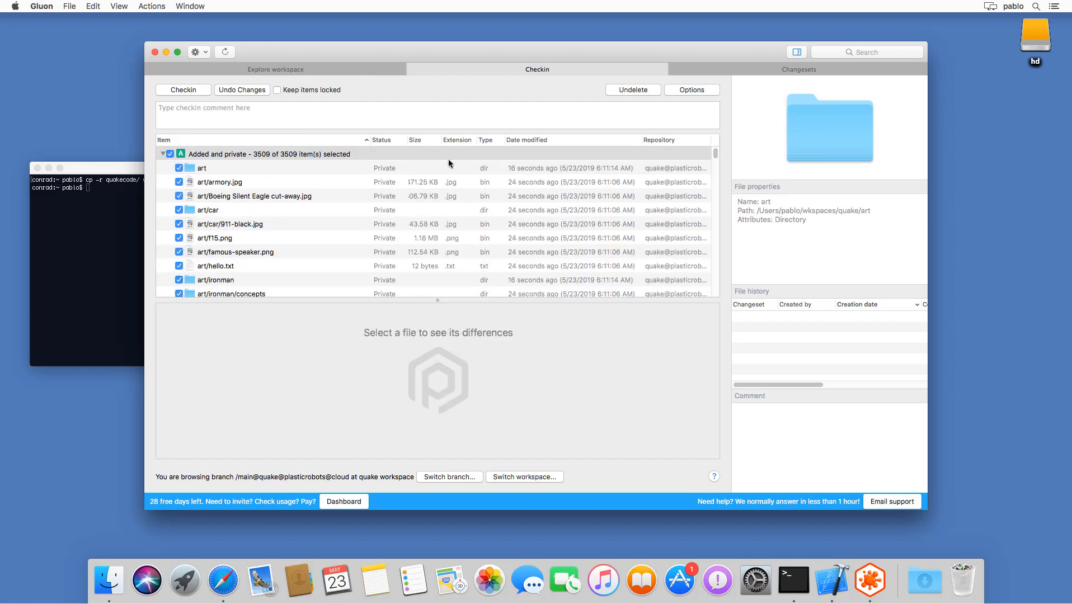
Check in the files with comment 'Initial checkin of my project to cloud'
text(Initial)
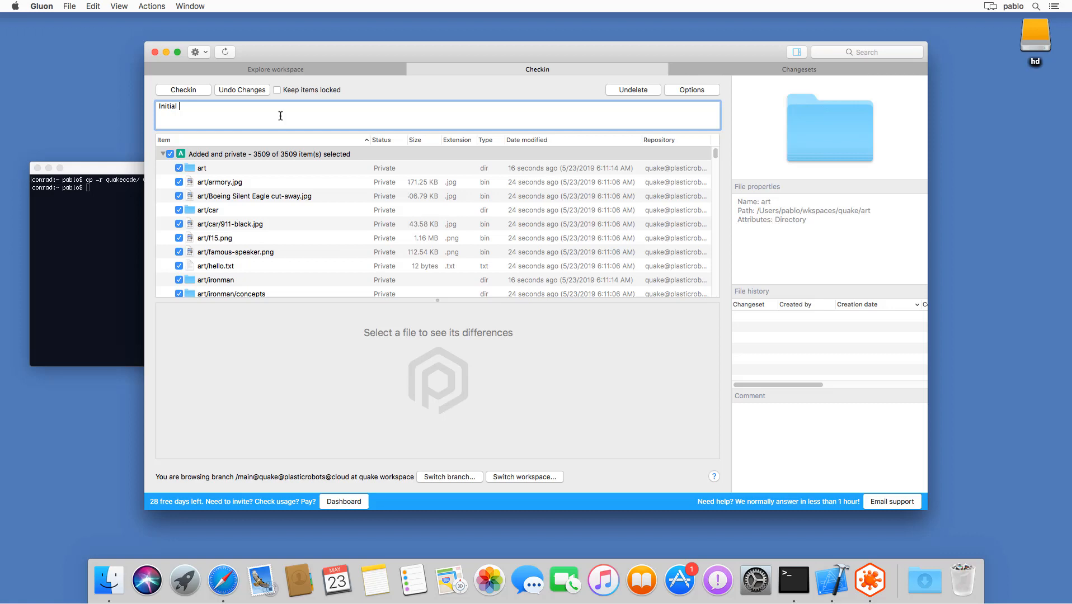
text(checkin of my project)
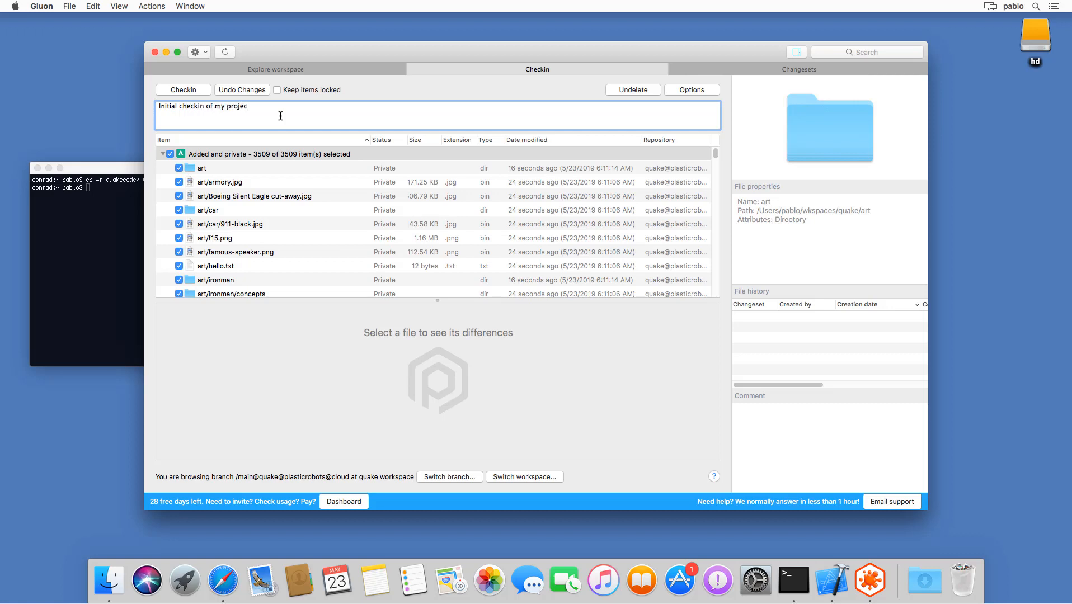
text(to cloud)
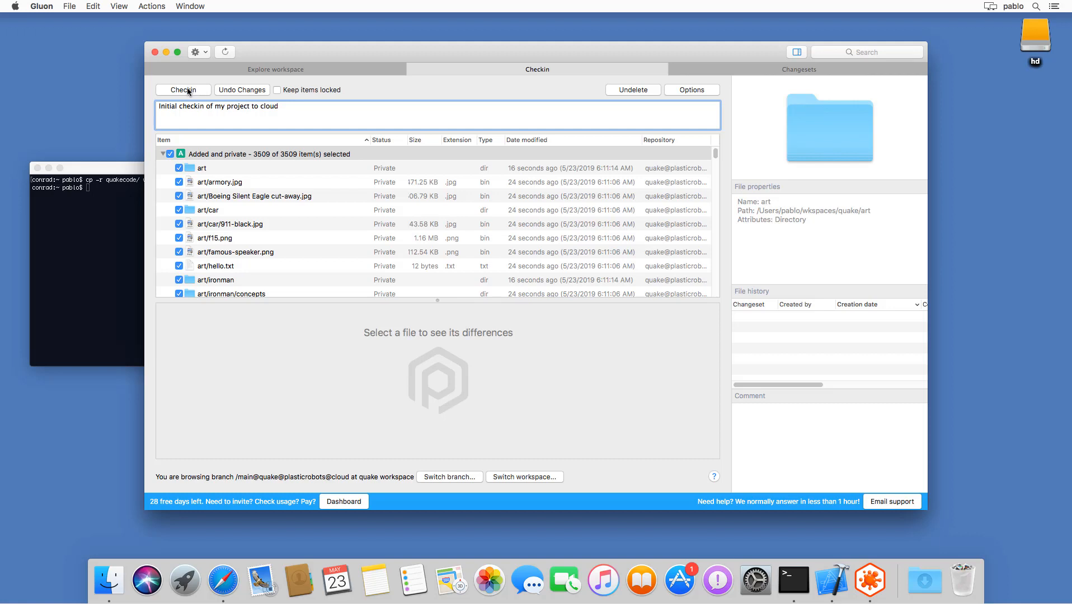
click(182, 89)
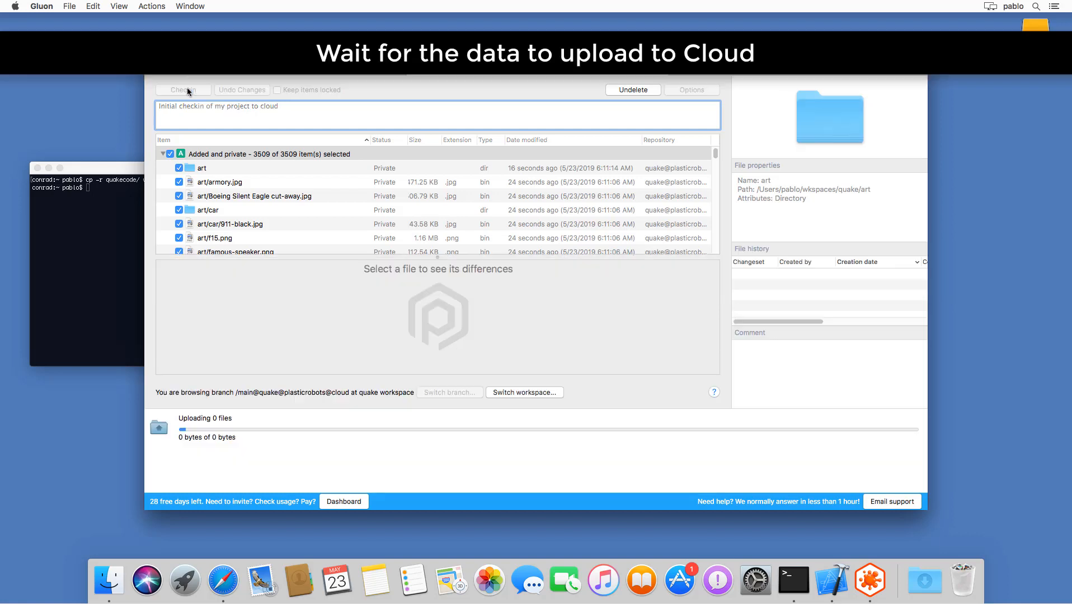